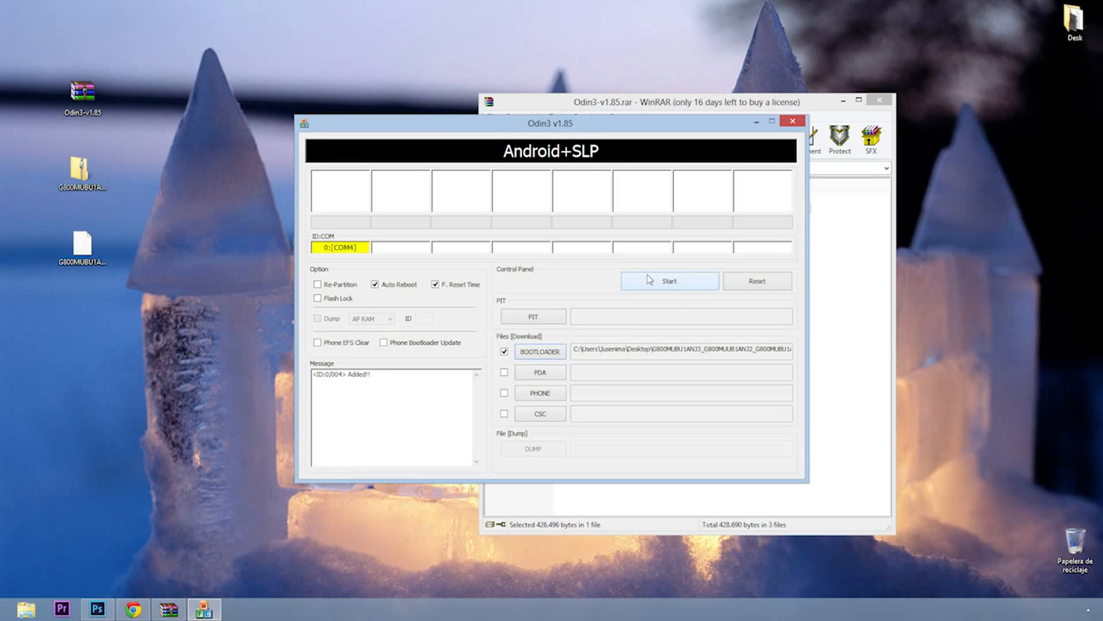
# Start flashing the G800MUBU1AN33 BOOTLOADER firmware to the phone on COM4.
pyautogui.click(669, 280)
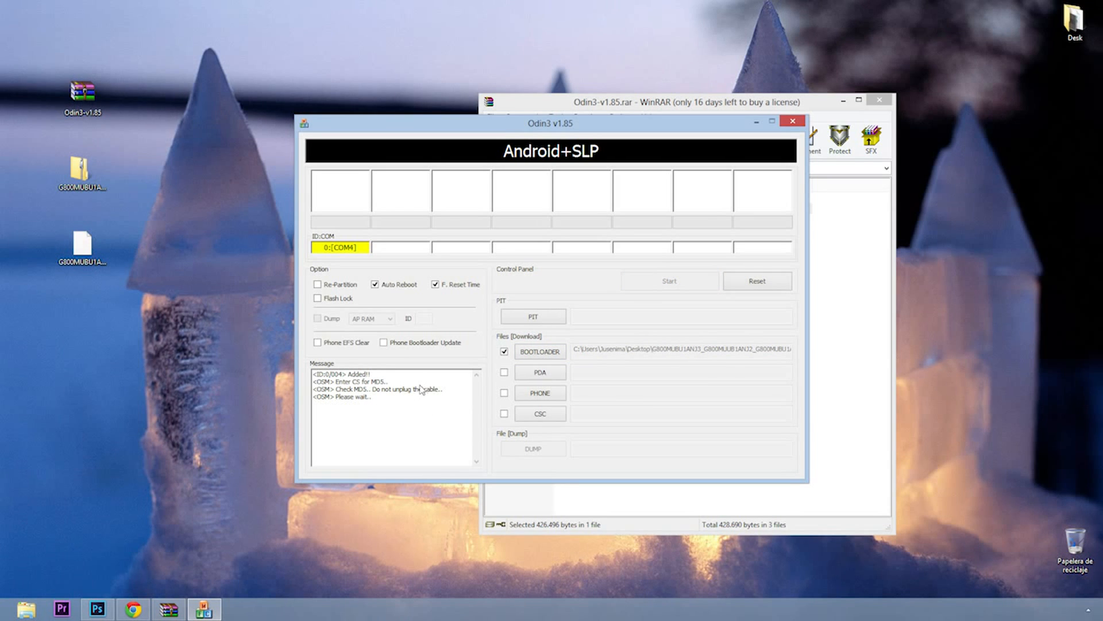
pyautogui.click(667, 280)
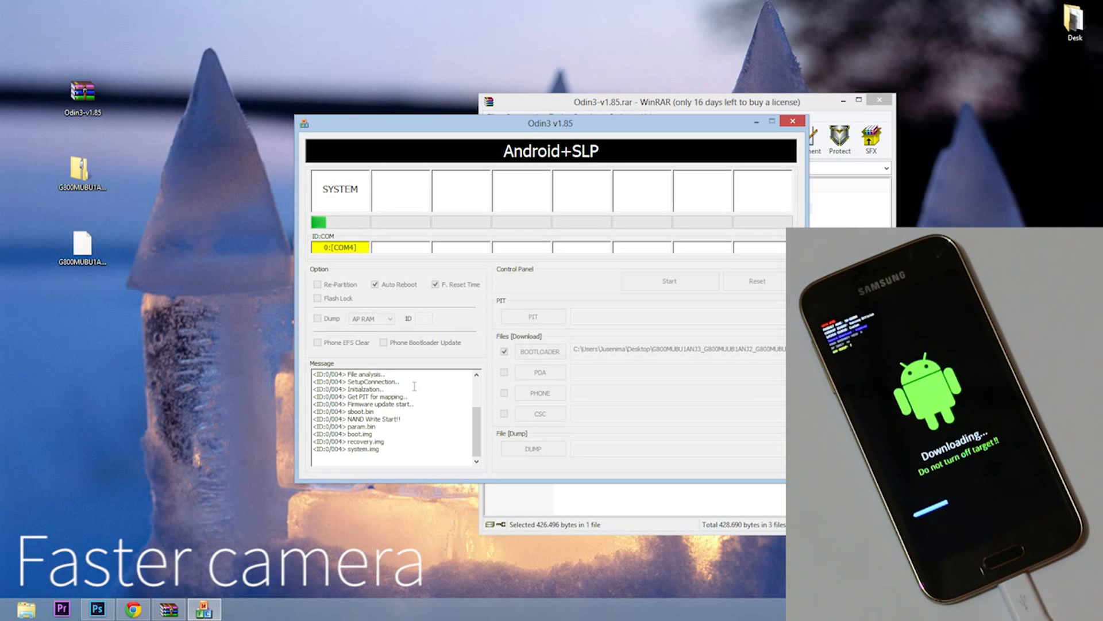